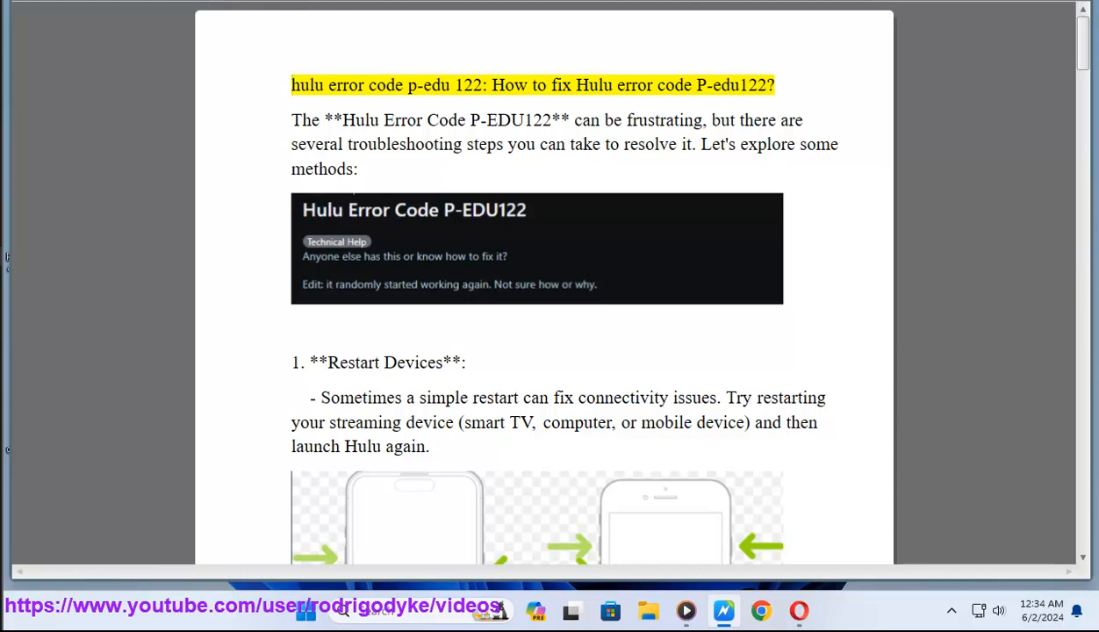
# Step: Start read-aloud at the title and follow the highlight through the intro, Restart Devices and Re-Login
pyautogui.doubleClick(459, 86)
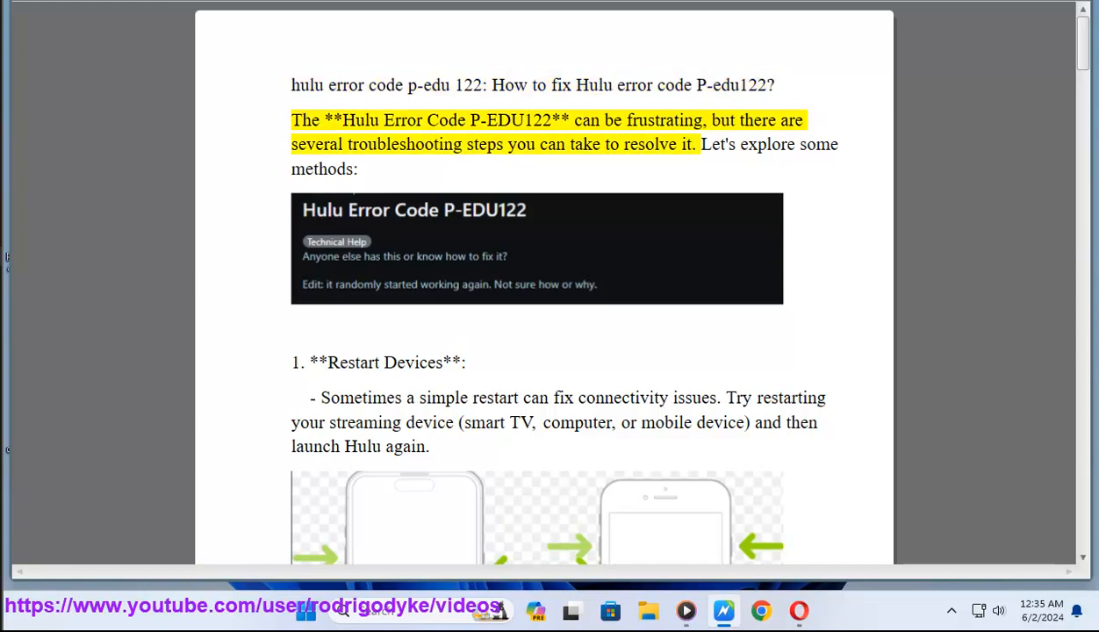
pyautogui.doubleClick(507, 120)
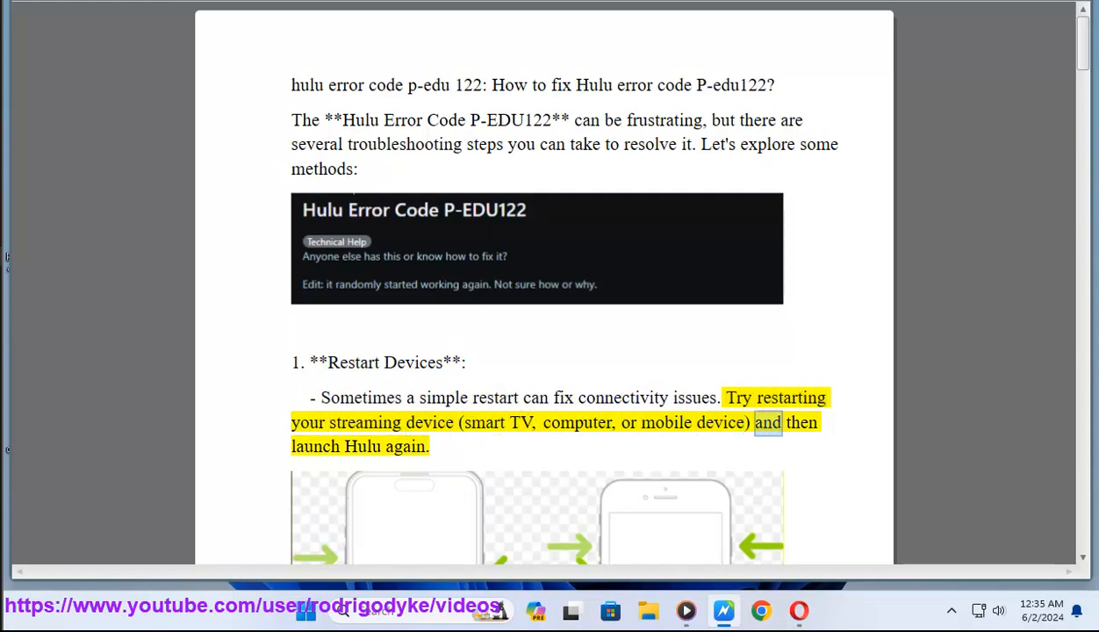
pyautogui.scroll(-3)
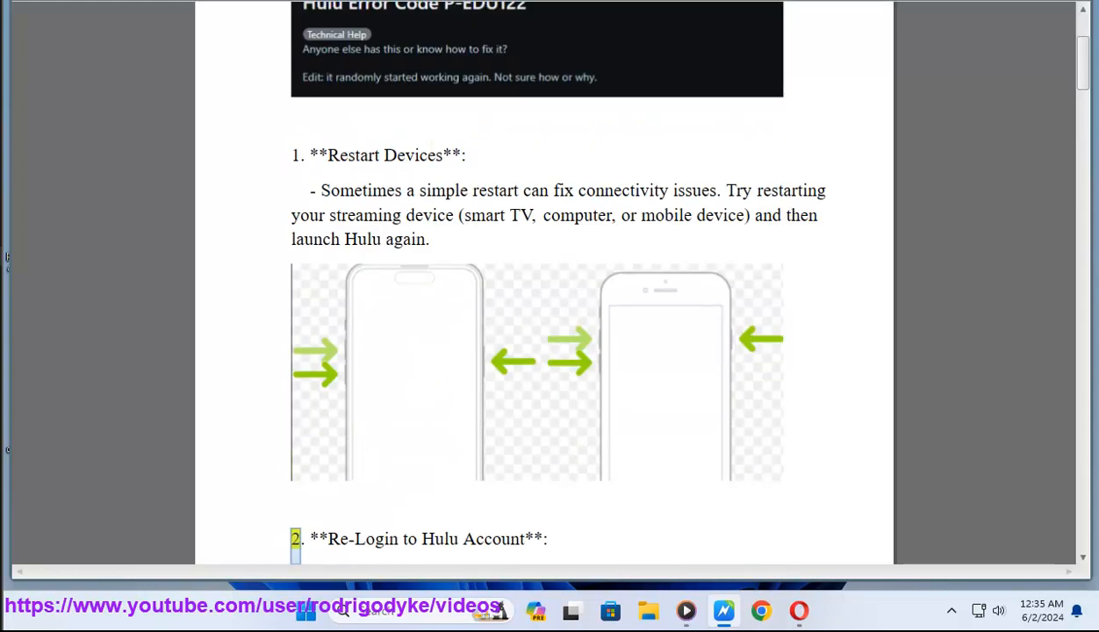
pyautogui.moveTo(307, 538); pyautogui.dragTo(544, 539)
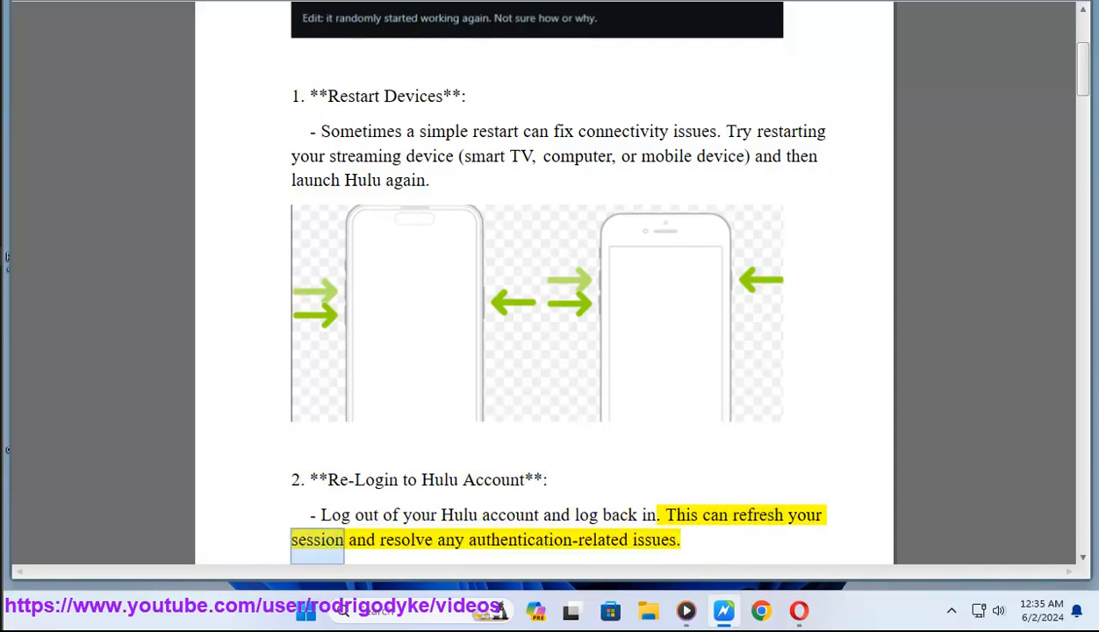
pyautogui.scroll(-3)
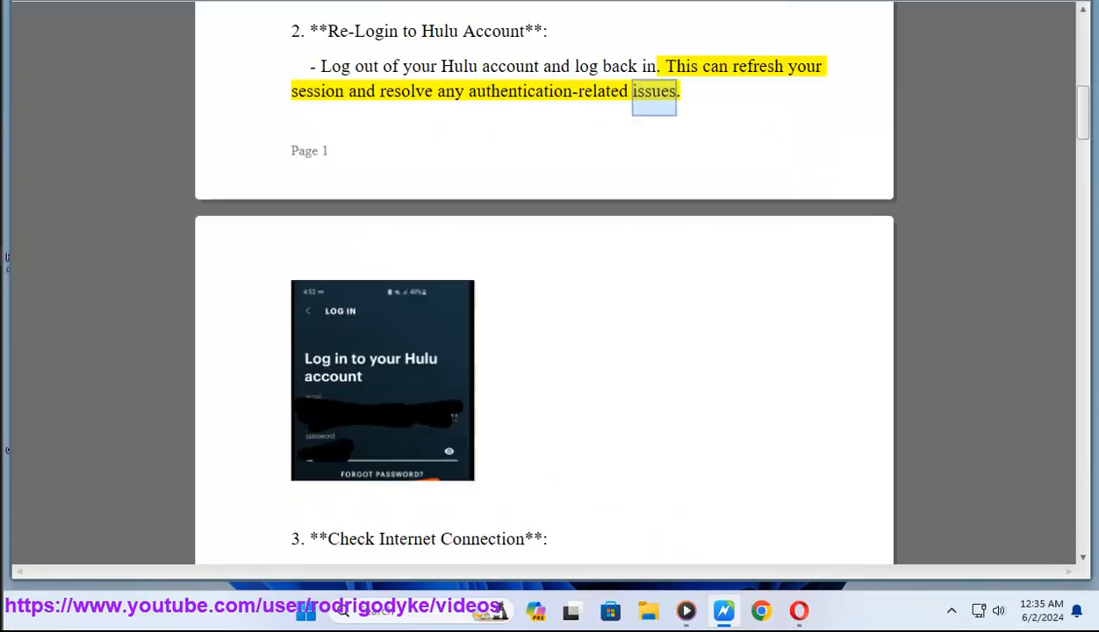
# Step: Scroll with the yellow highlight through steps 3-5 until the step 6 heading is reached
pyautogui.doubleClick(349, 539)
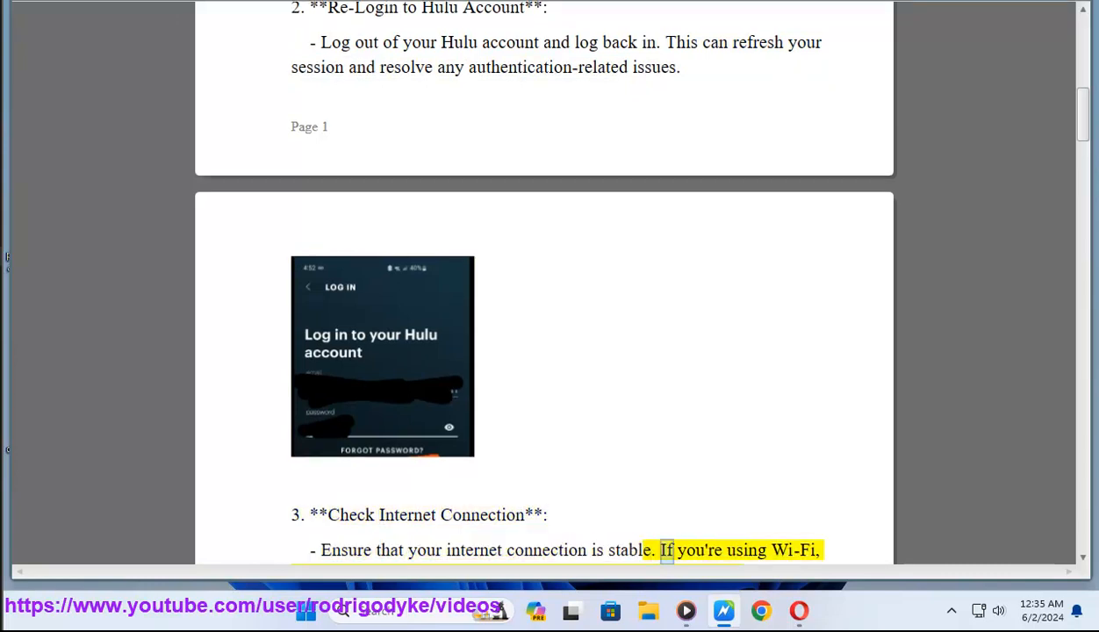
pyautogui.scroll(-3)
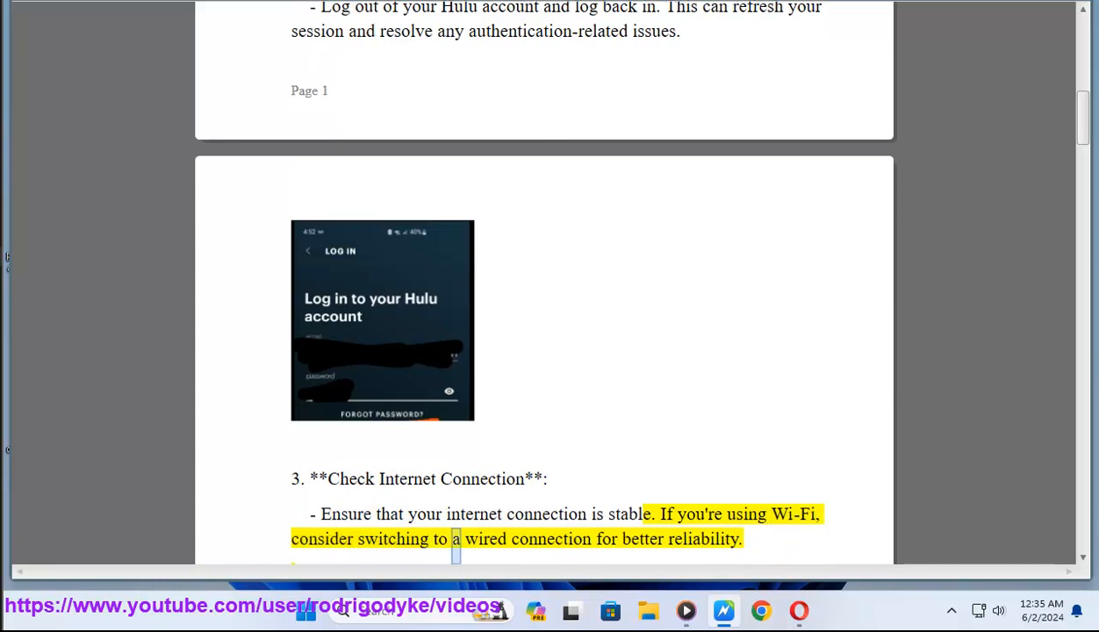
pyautogui.doubleClick(701, 539)
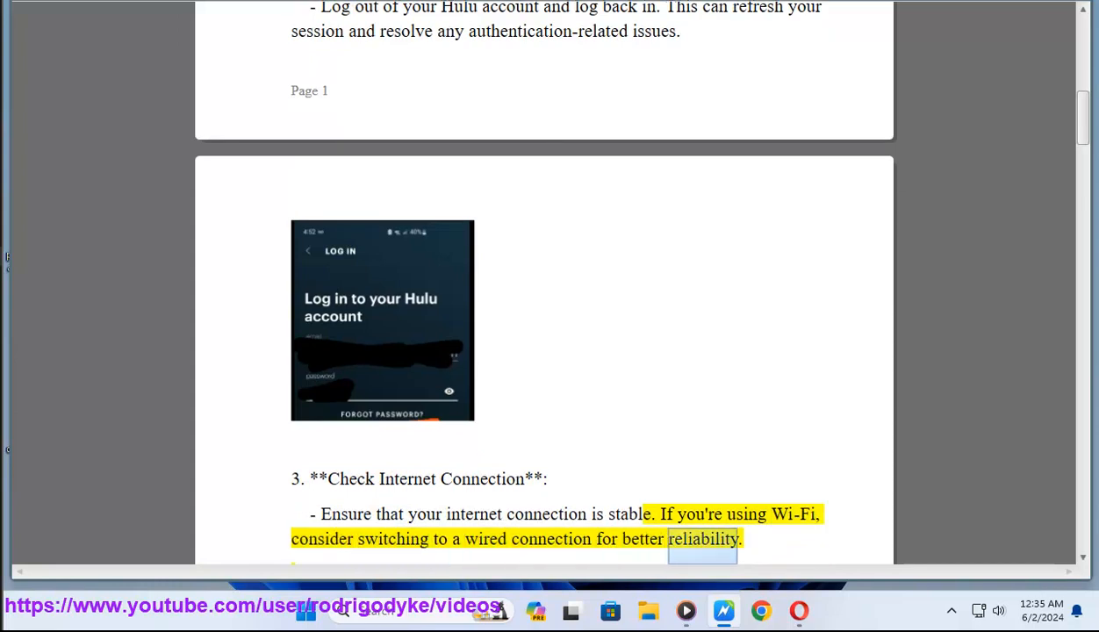
pyautogui.scroll(-3)
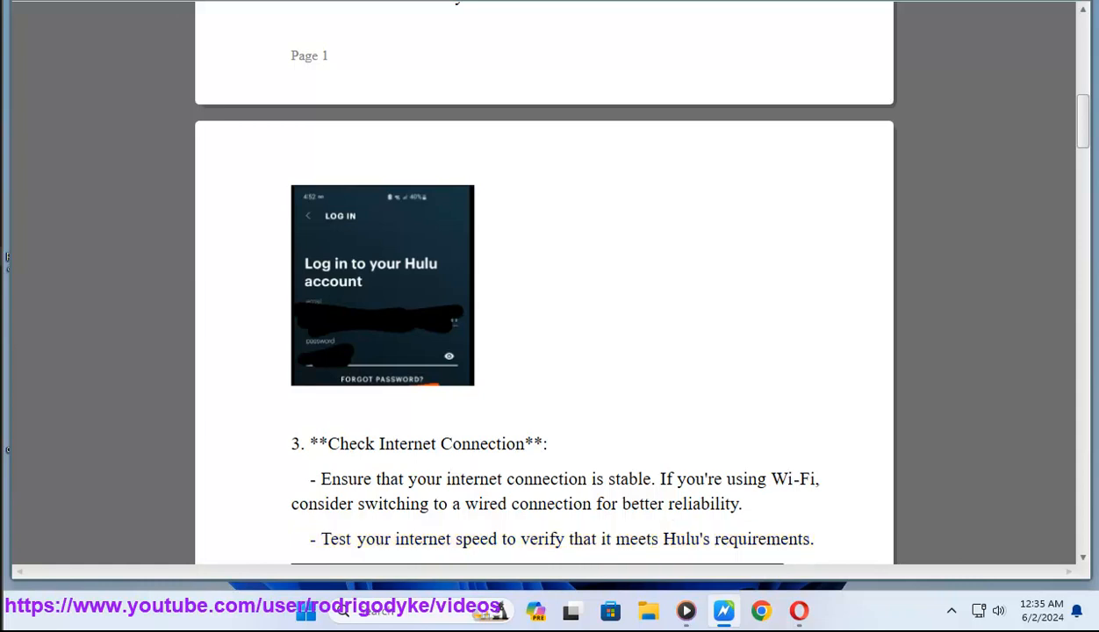
pyautogui.scroll(-3)
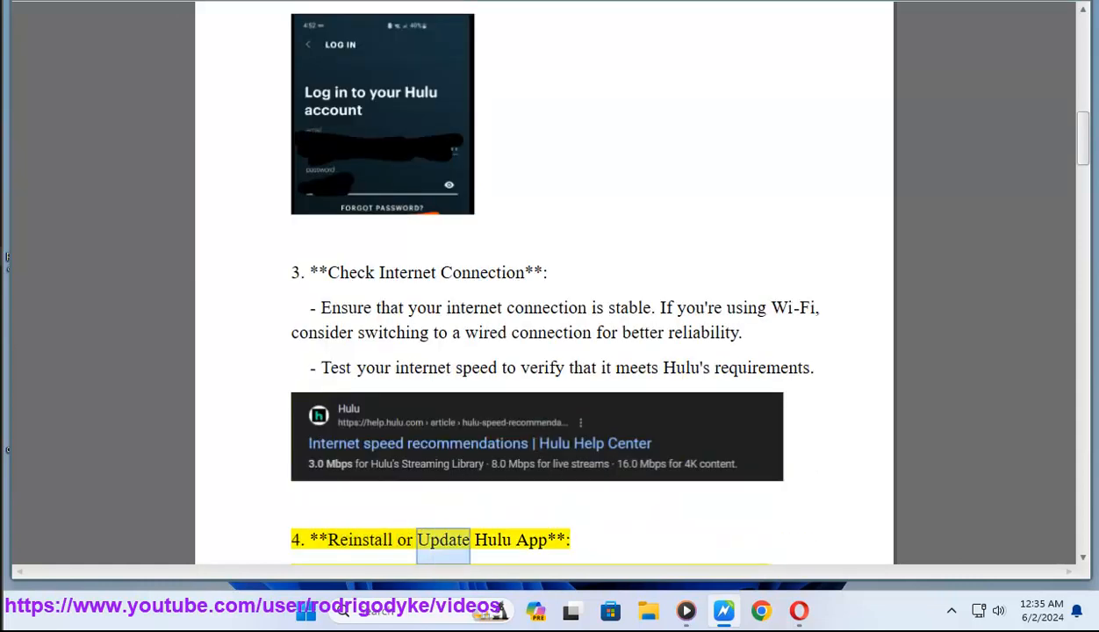
pyautogui.scroll(-3)
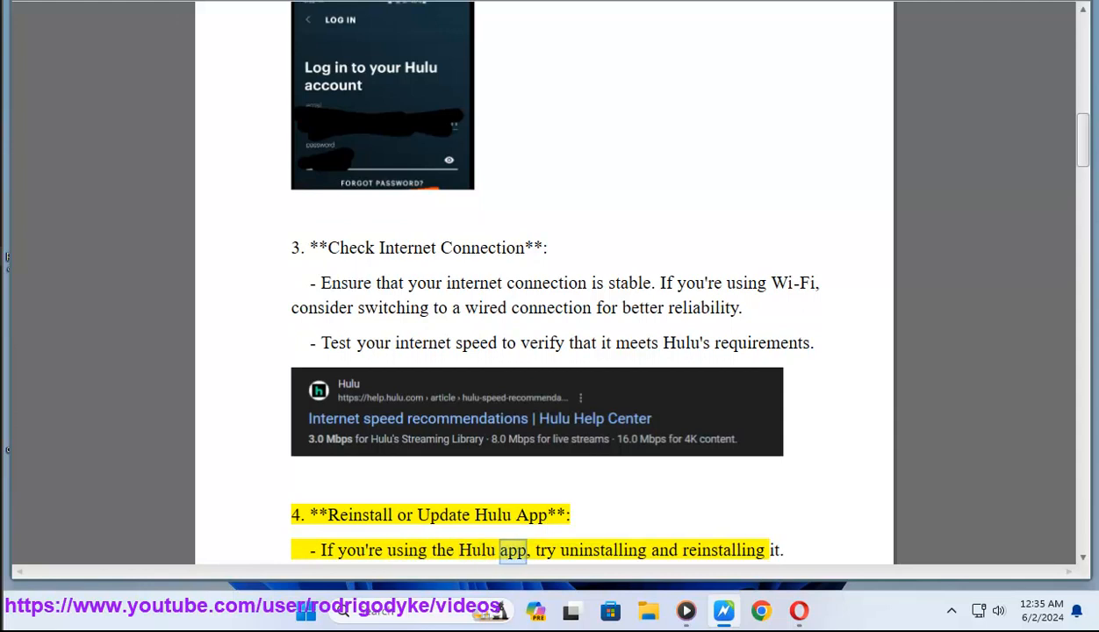
pyautogui.scroll(-3)
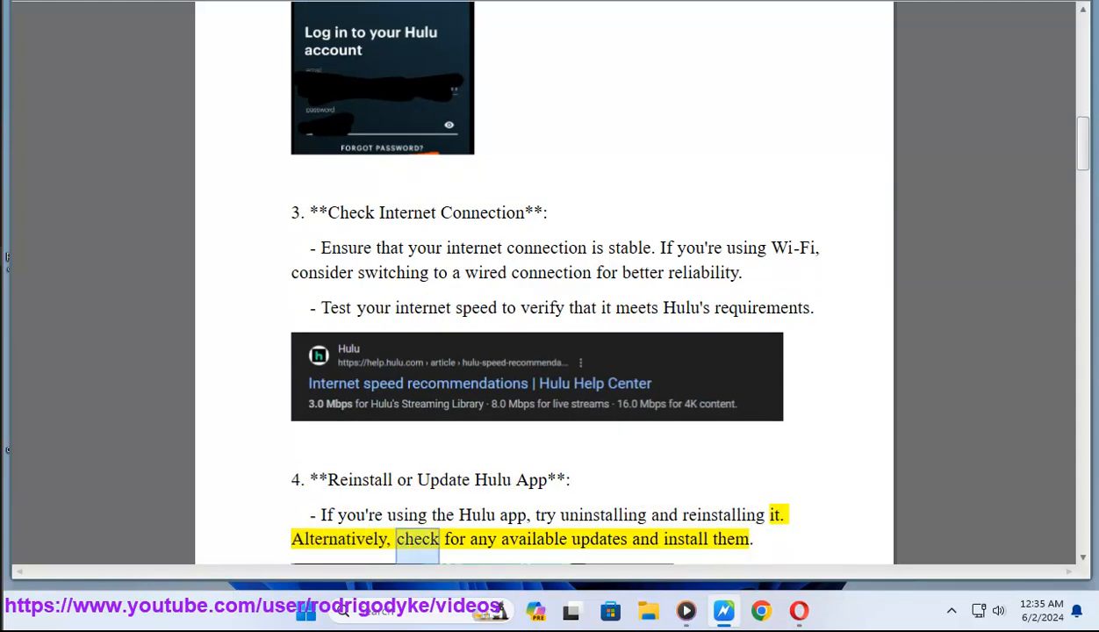
pyautogui.scroll(-3)
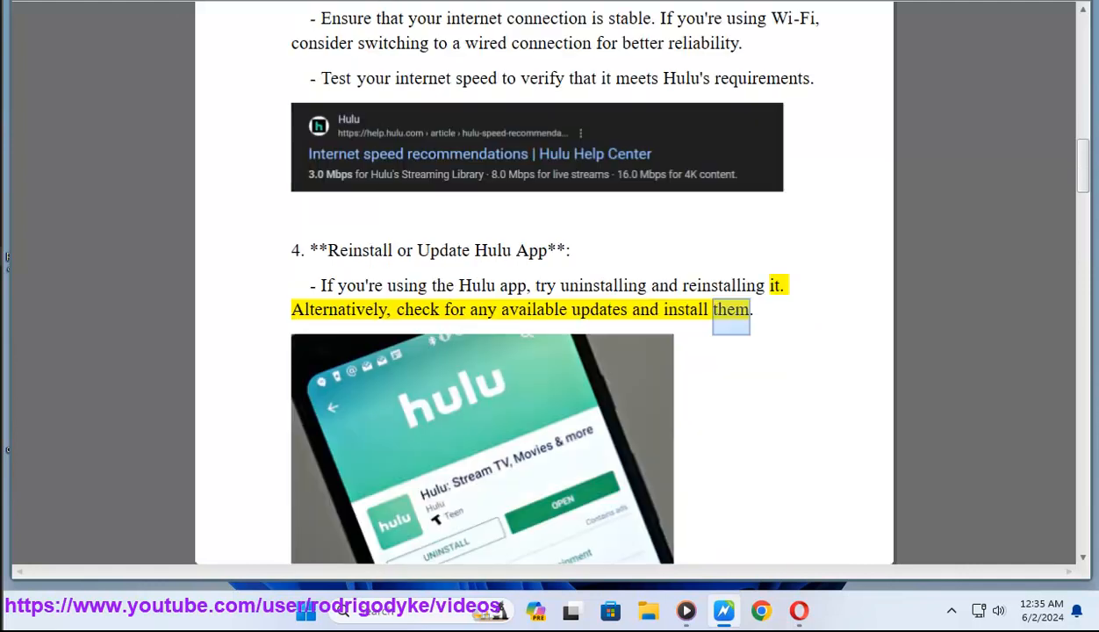
pyautogui.scroll(-3)
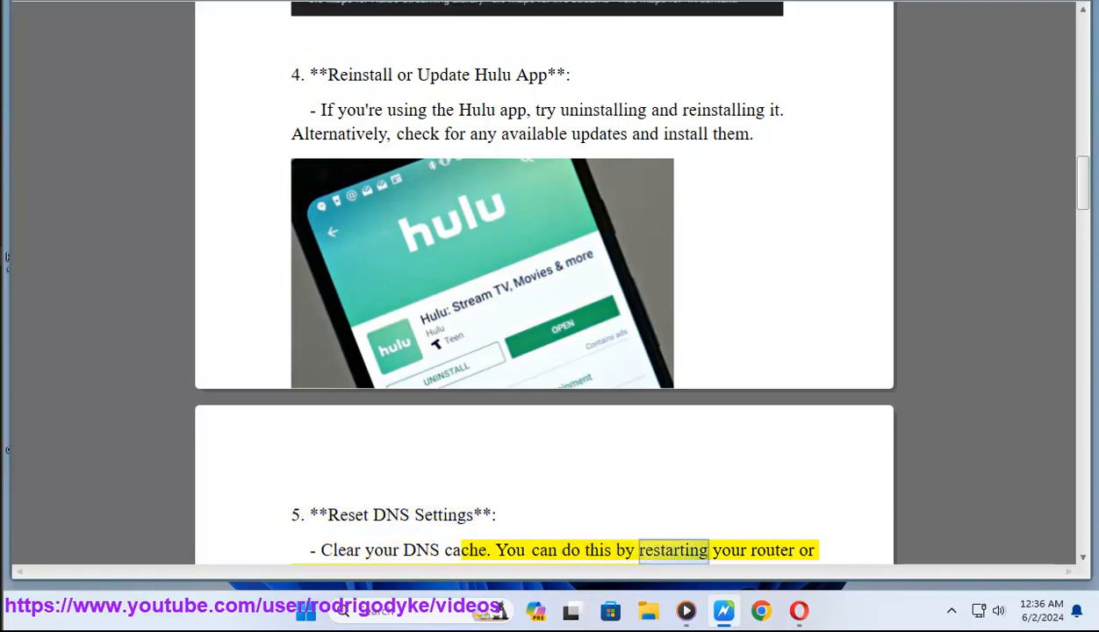
pyautogui.scroll(-3)
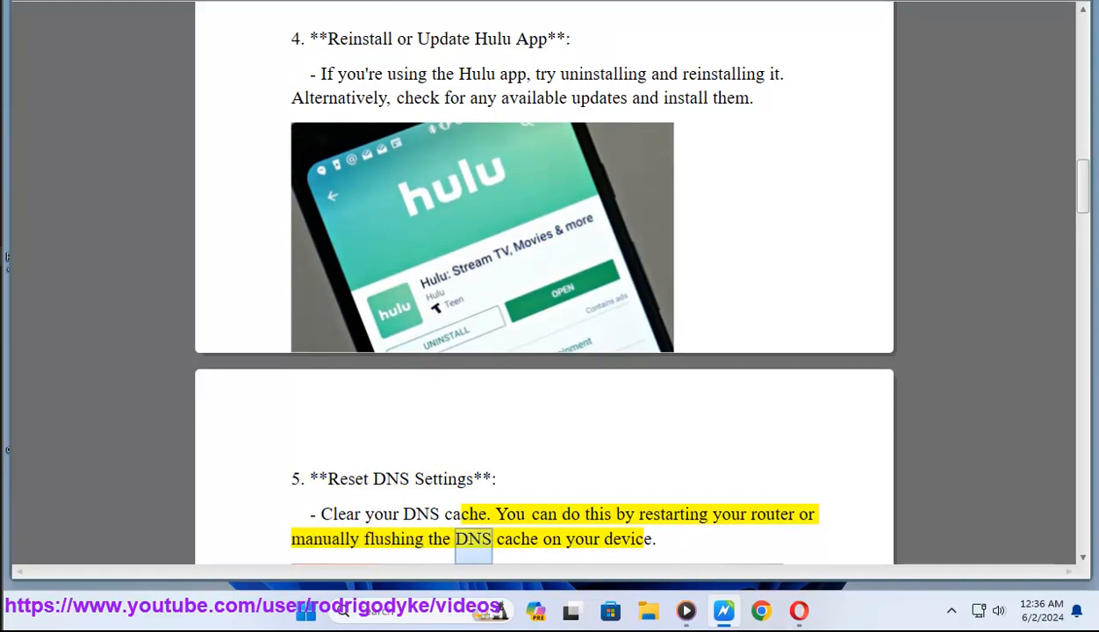
pyautogui.scroll(-3)
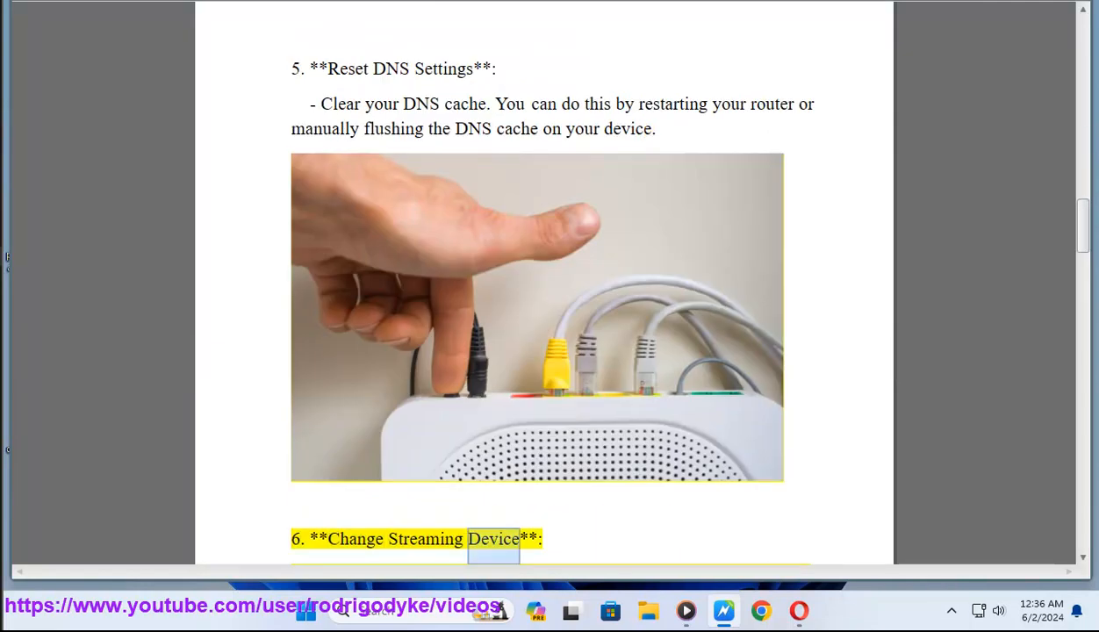
# Step: Follow the highlighted words from Samsung Smart Hub reset through the VPN step to step 10
pyautogui.scroll(-3)
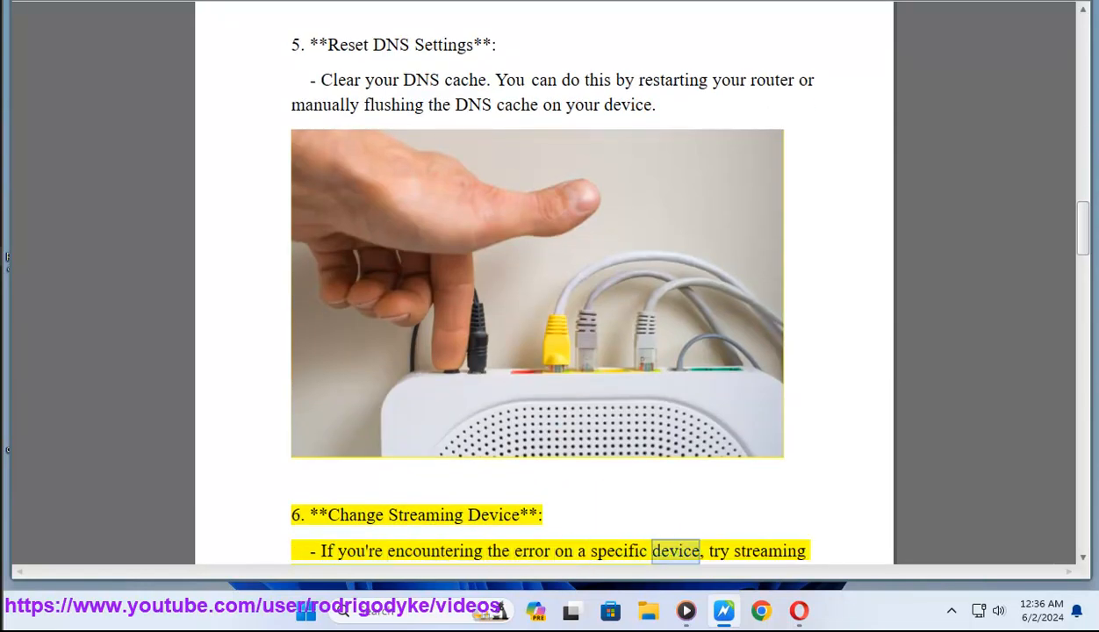
pyautogui.scroll(-3)
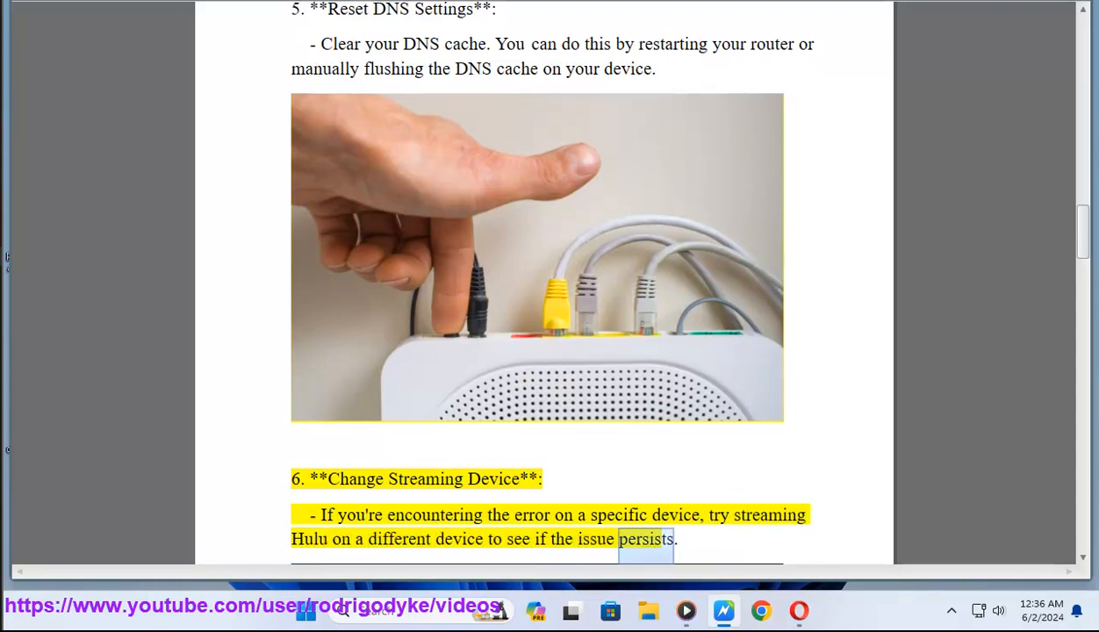
pyautogui.scroll(-3)
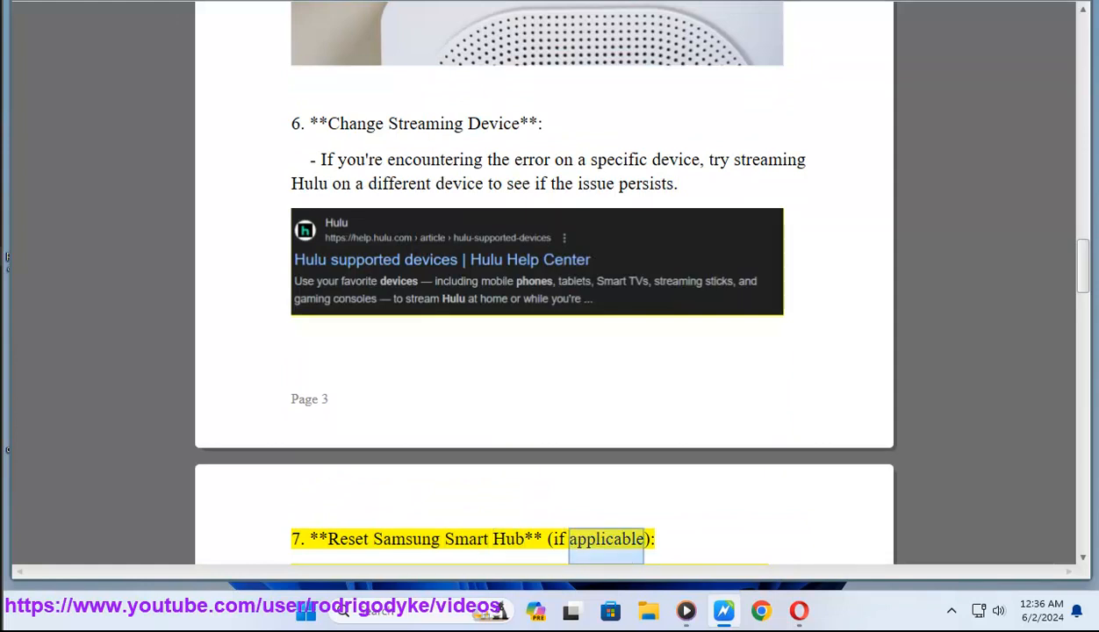
pyautogui.scroll(-3)
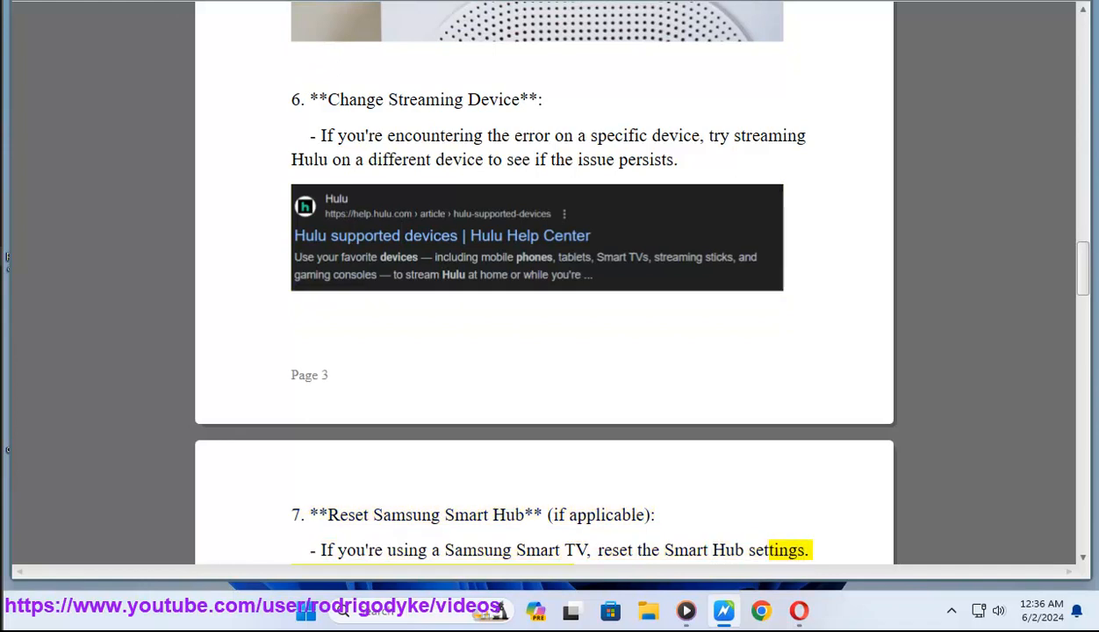
pyautogui.scroll(-3)
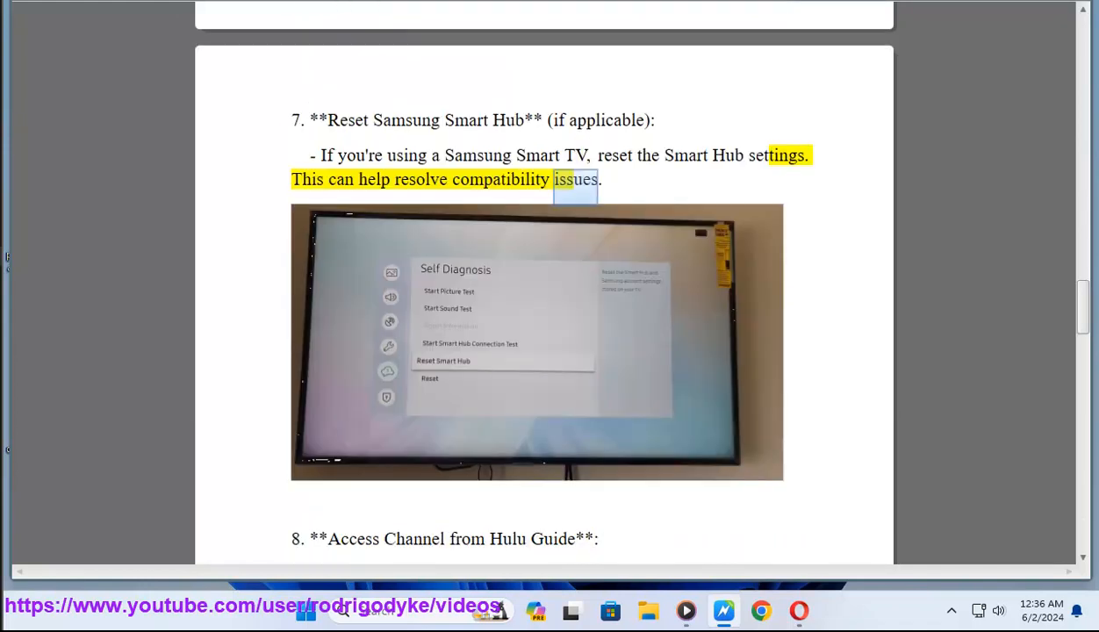
pyautogui.doubleClick(355, 538)
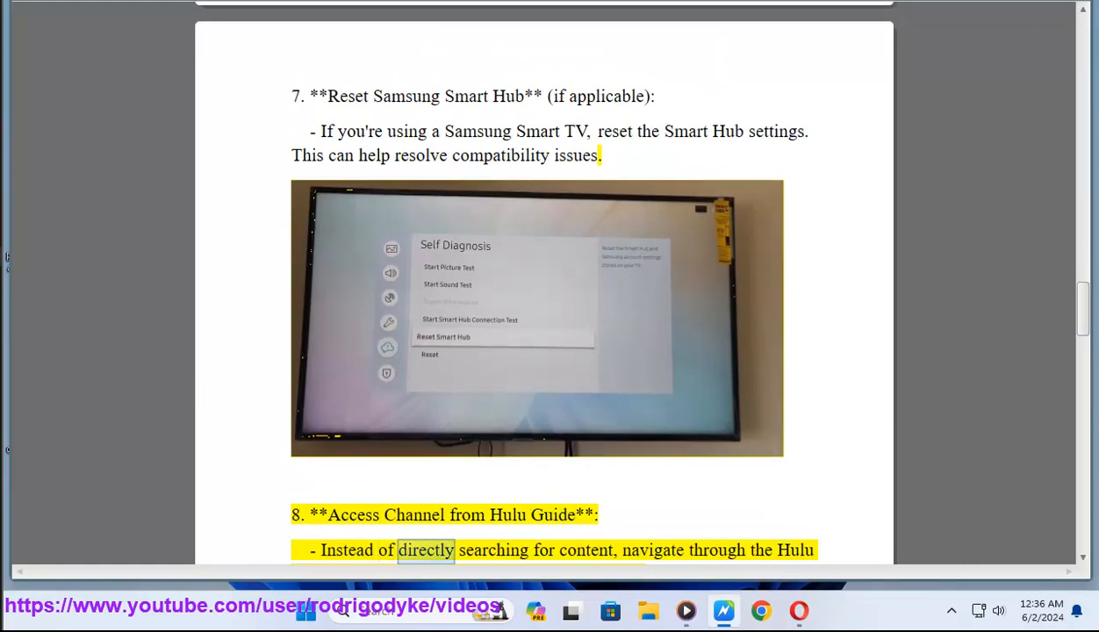
pyautogui.doubleClick(717, 549)
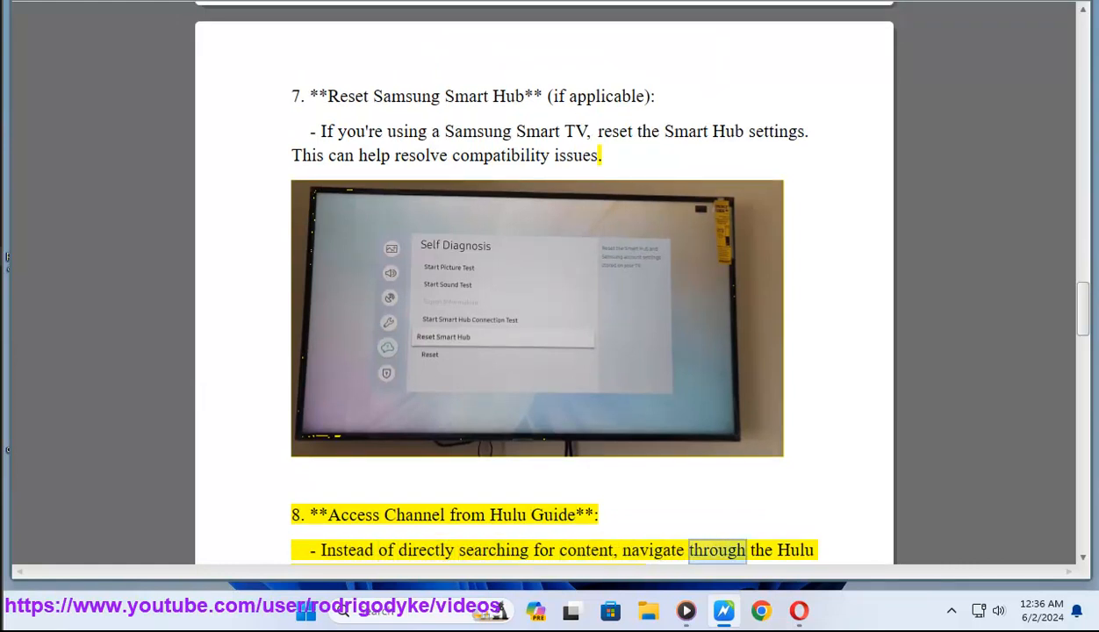
pyautogui.scroll(-3)
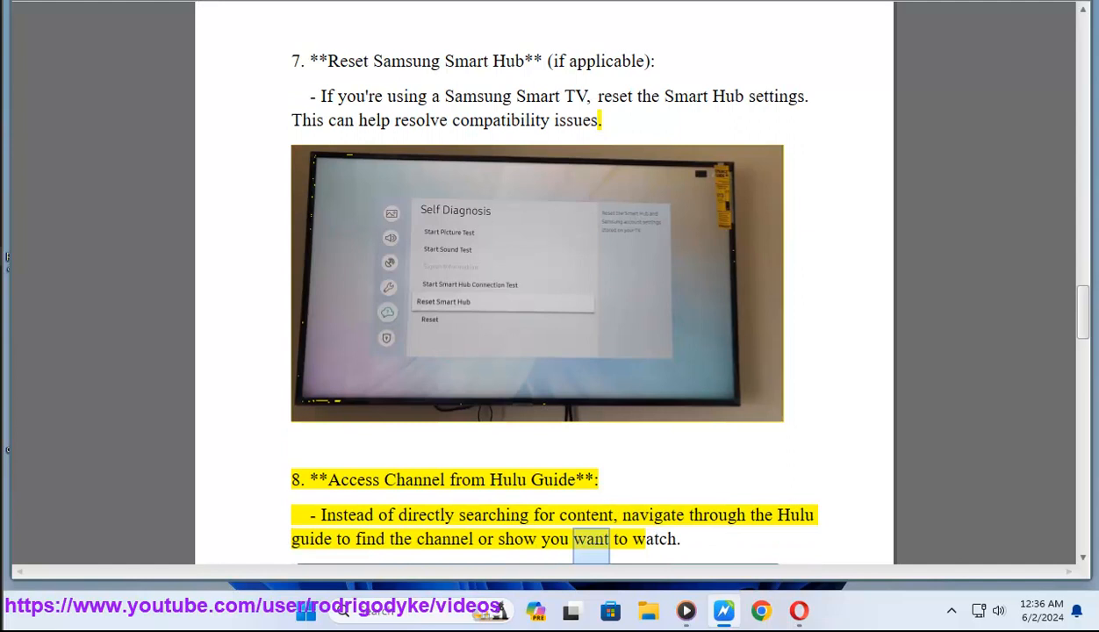
pyautogui.scroll(-3)
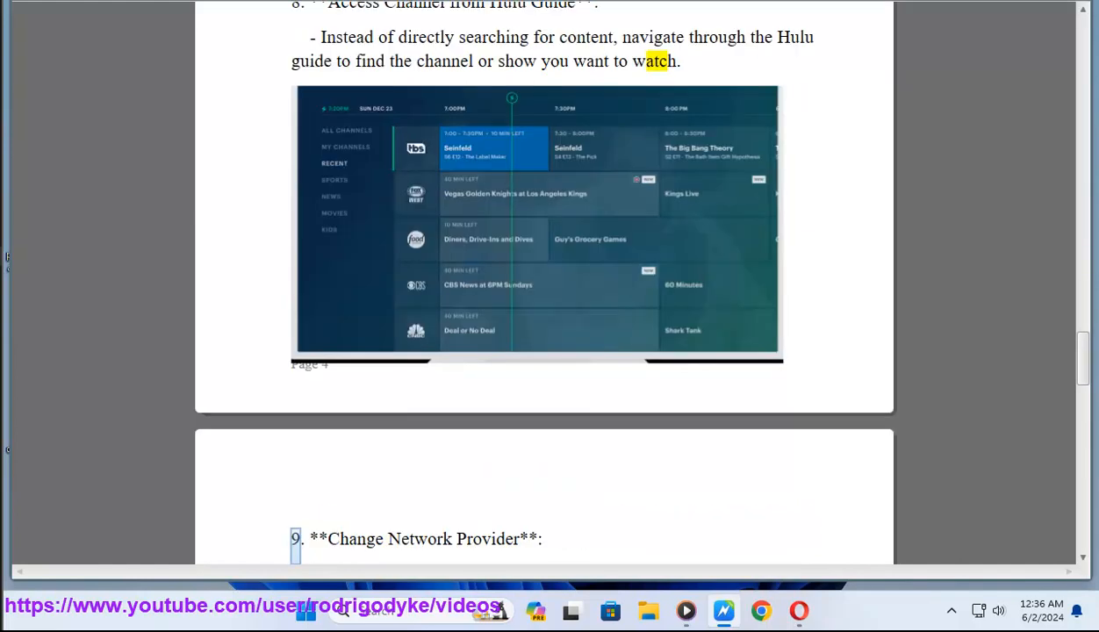
pyautogui.scroll(-3)
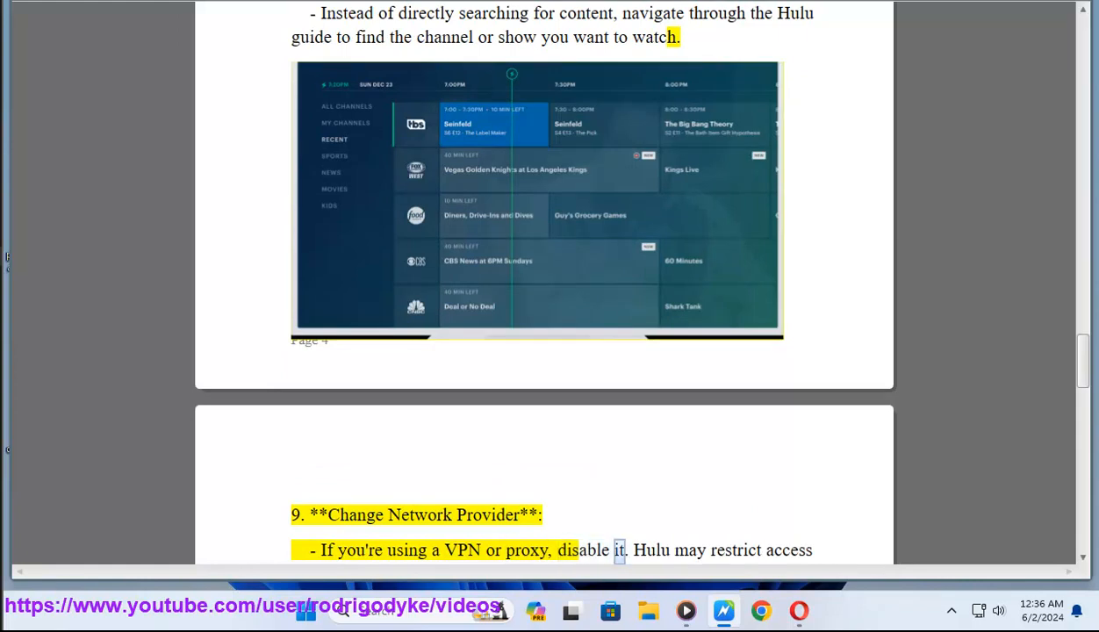
pyautogui.scroll(-3)
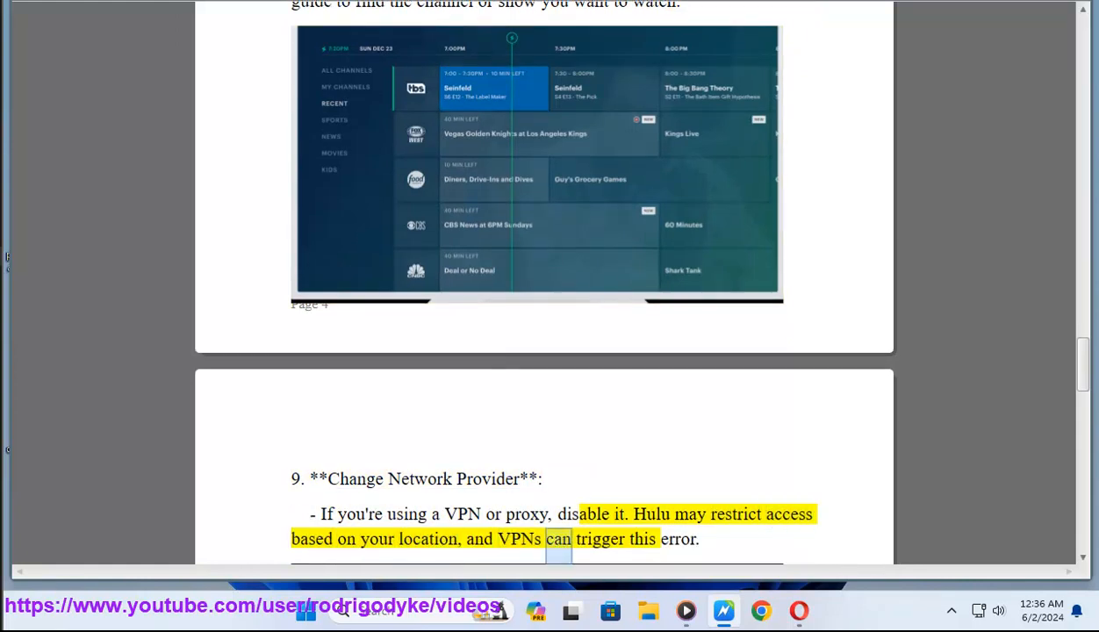
pyautogui.scroll(-3)
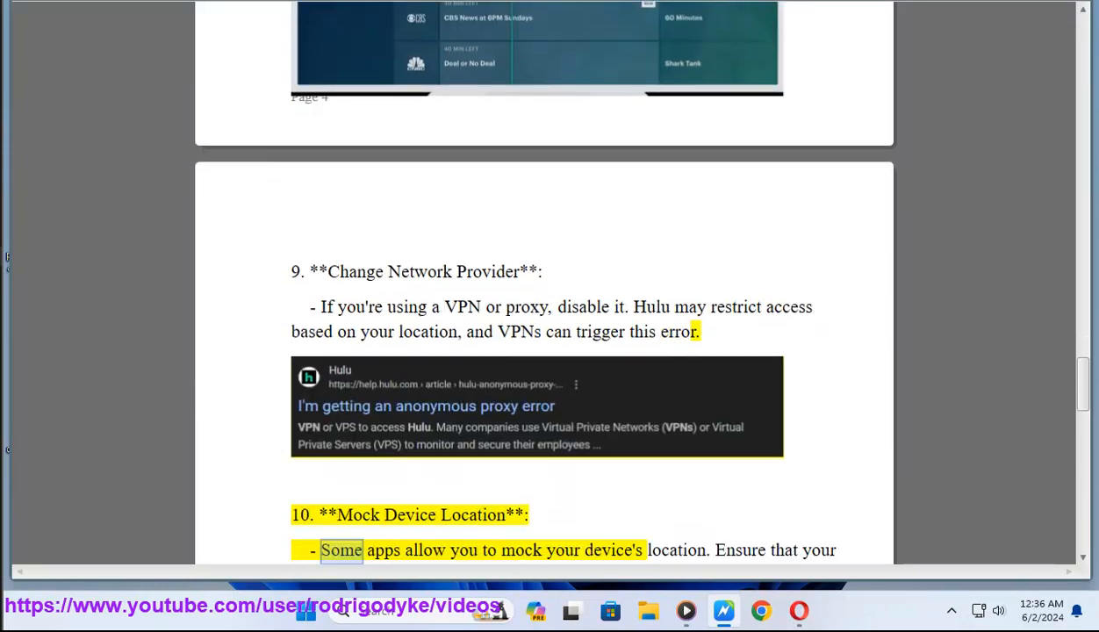
# Step: Scroll past steps 10-13 with the highlight into the concluding paragraph about trying steps one by one
pyautogui.doubleClick(678, 549)
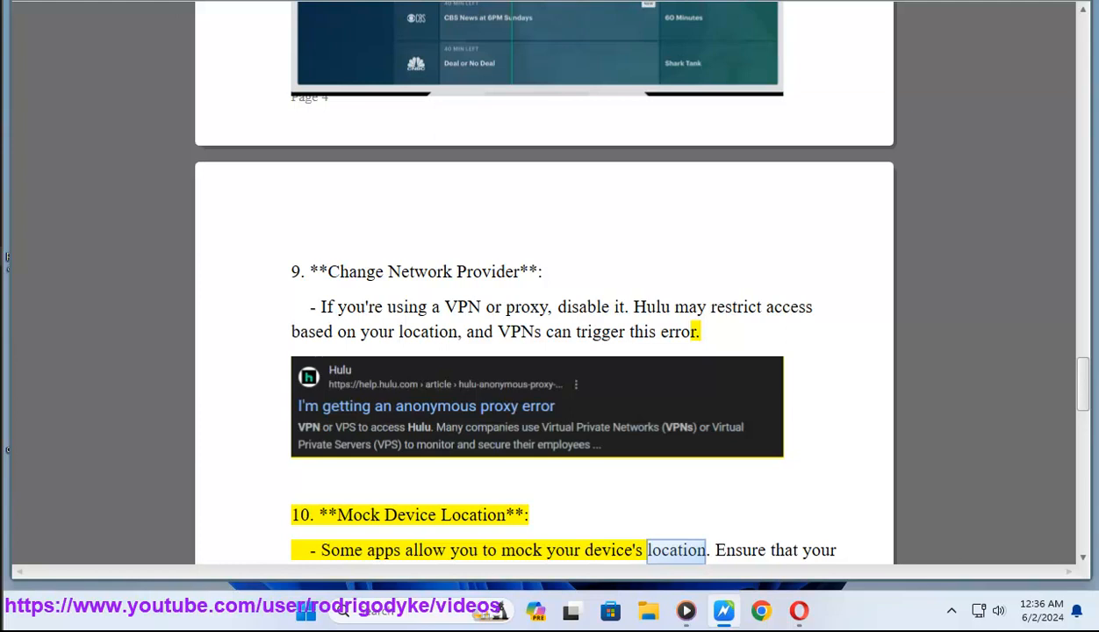
pyautogui.scroll(-3)
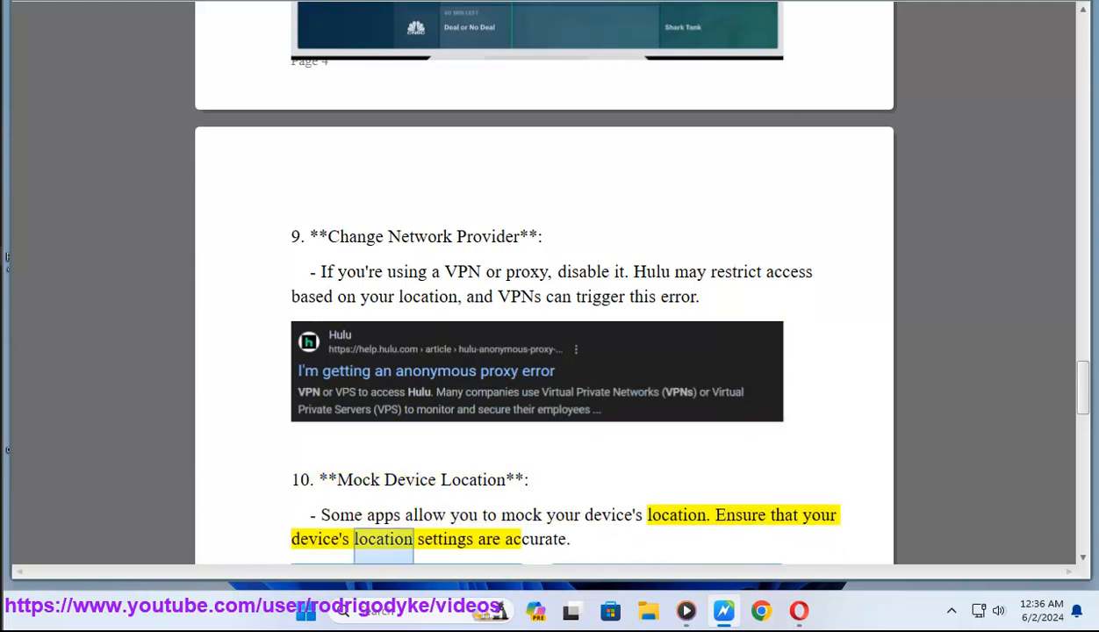
pyautogui.scroll(-3)
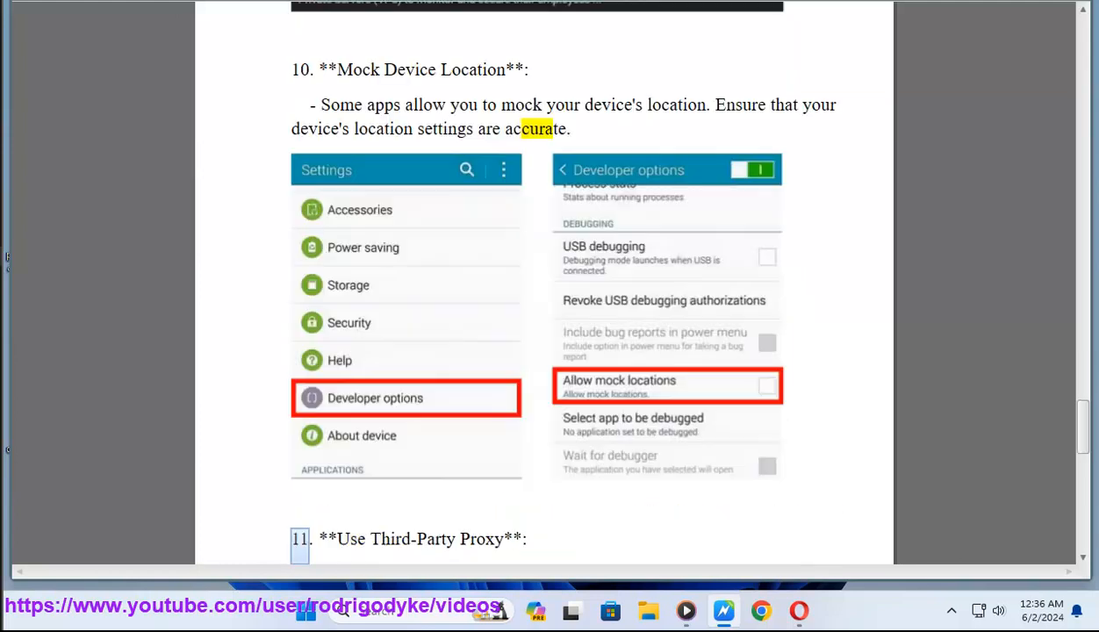
pyautogui.scroll(-3)
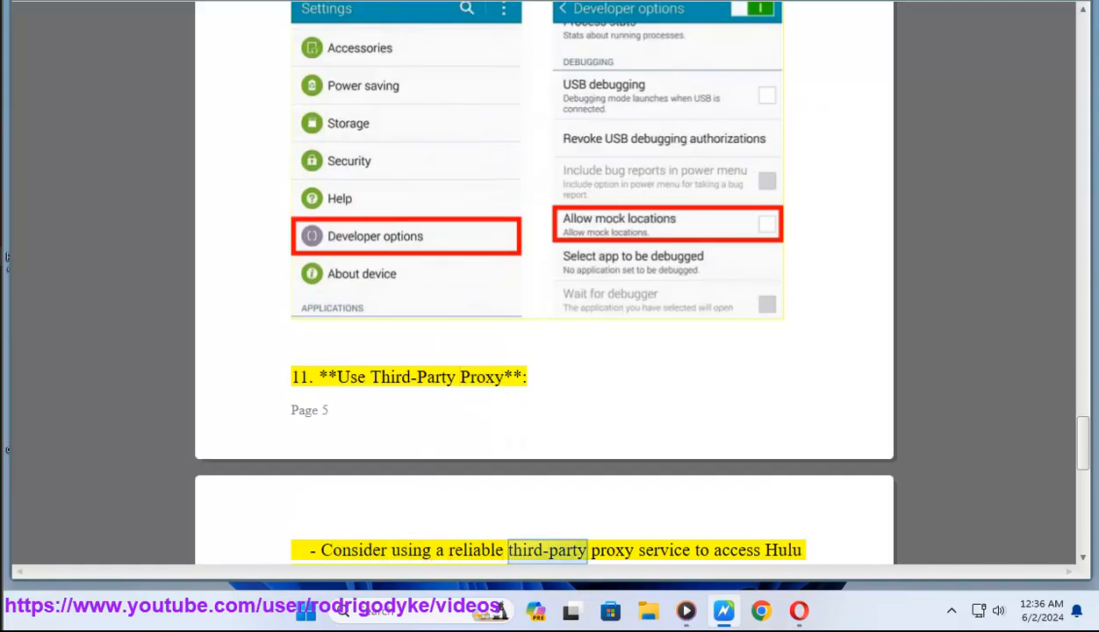
pyautogui.scroll(-3)
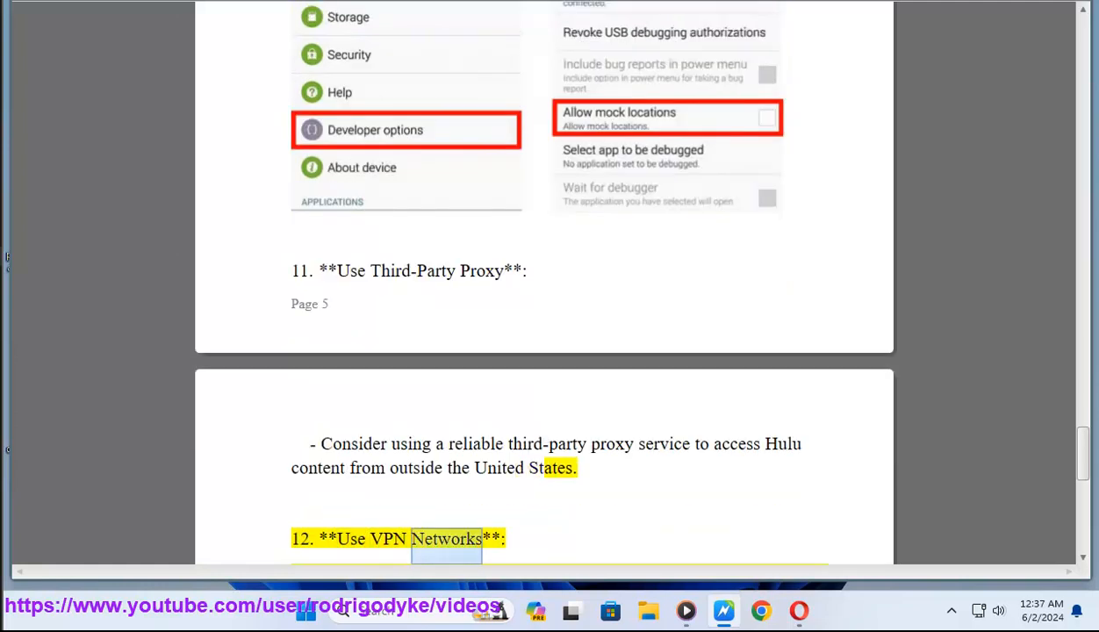
pyautogui.scroll(-3)
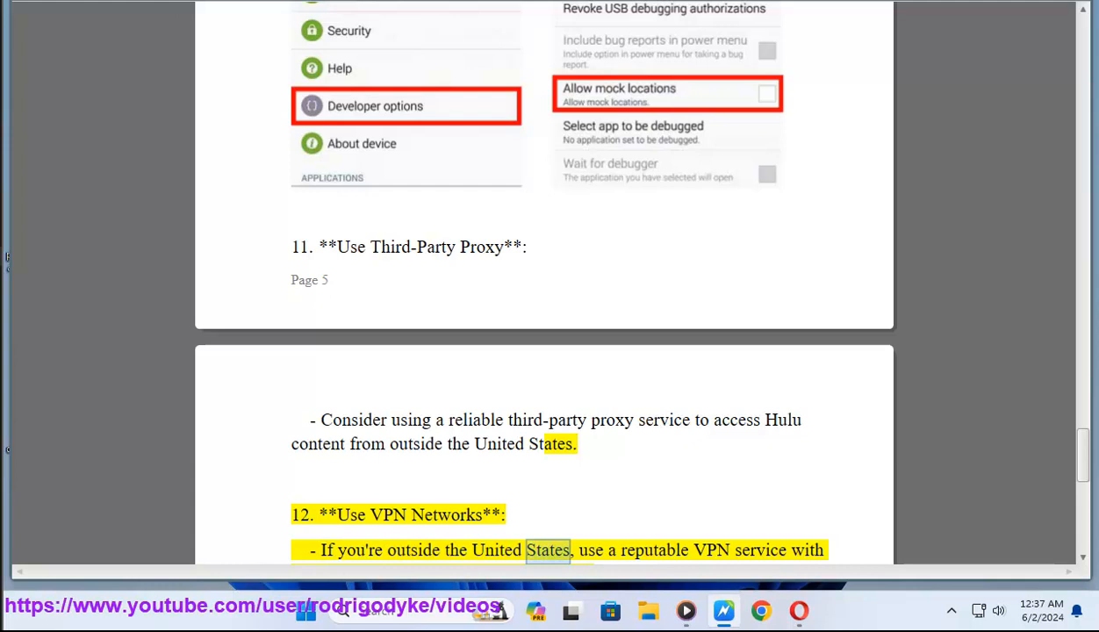
pyautogui.scroll(-3)
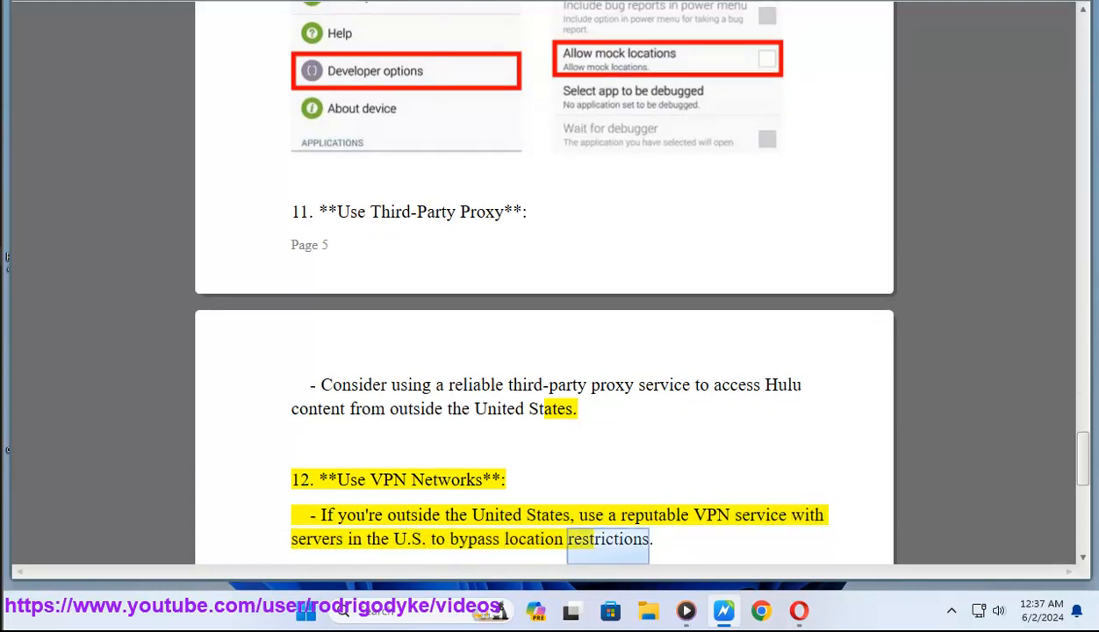
pyautogui.scroll(-3)
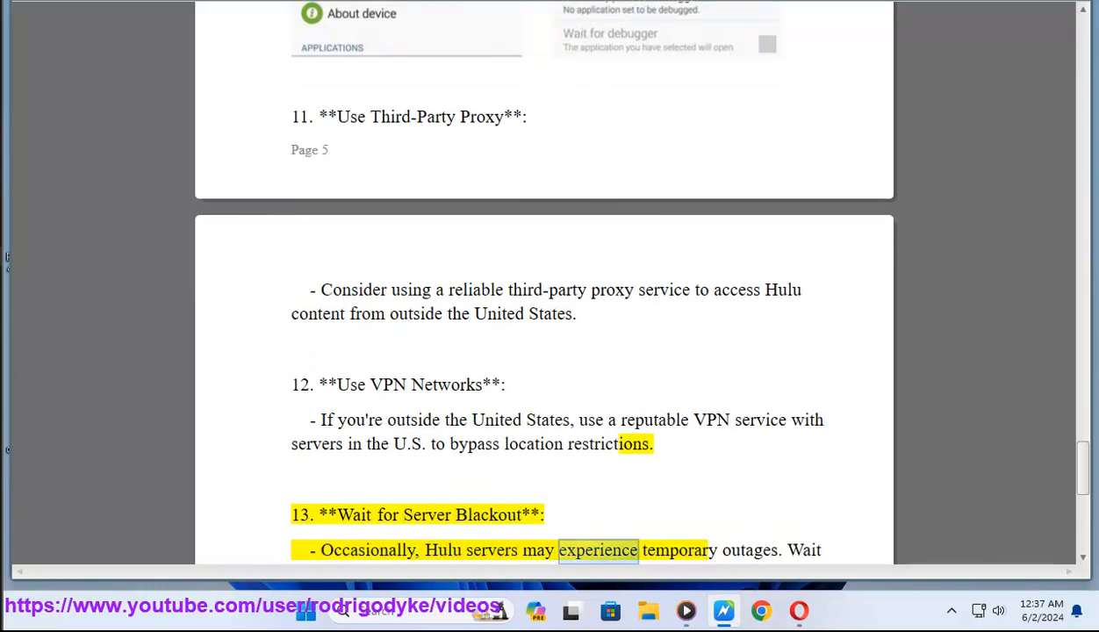
pyautogui.scroll(-3)
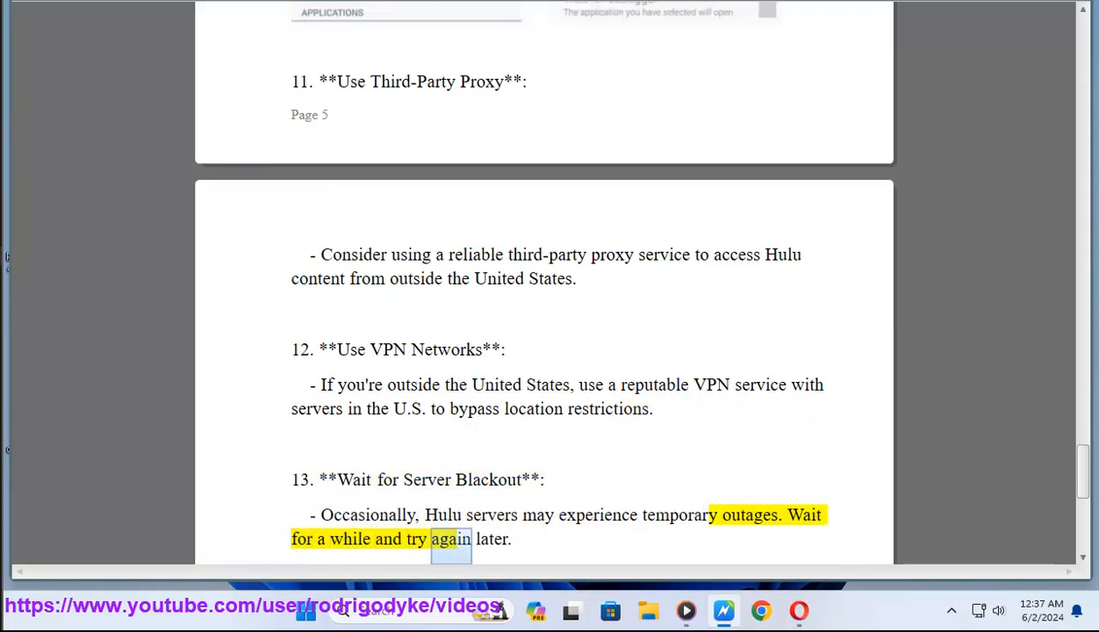
pyautogui.scroll(-3)
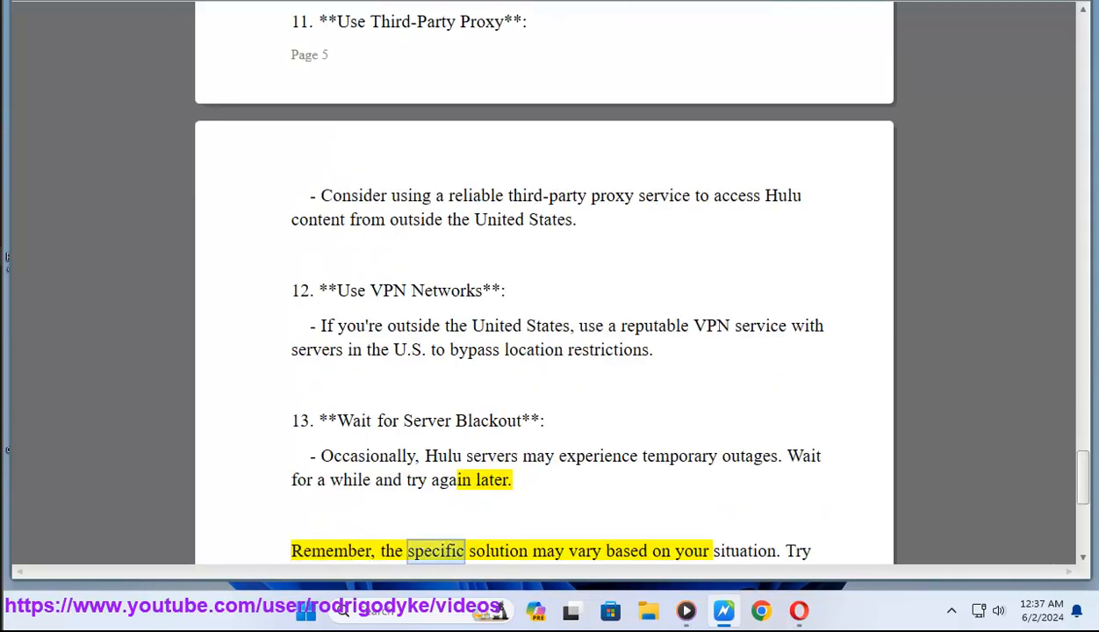
pyautogui.doubleClick(742, 550)
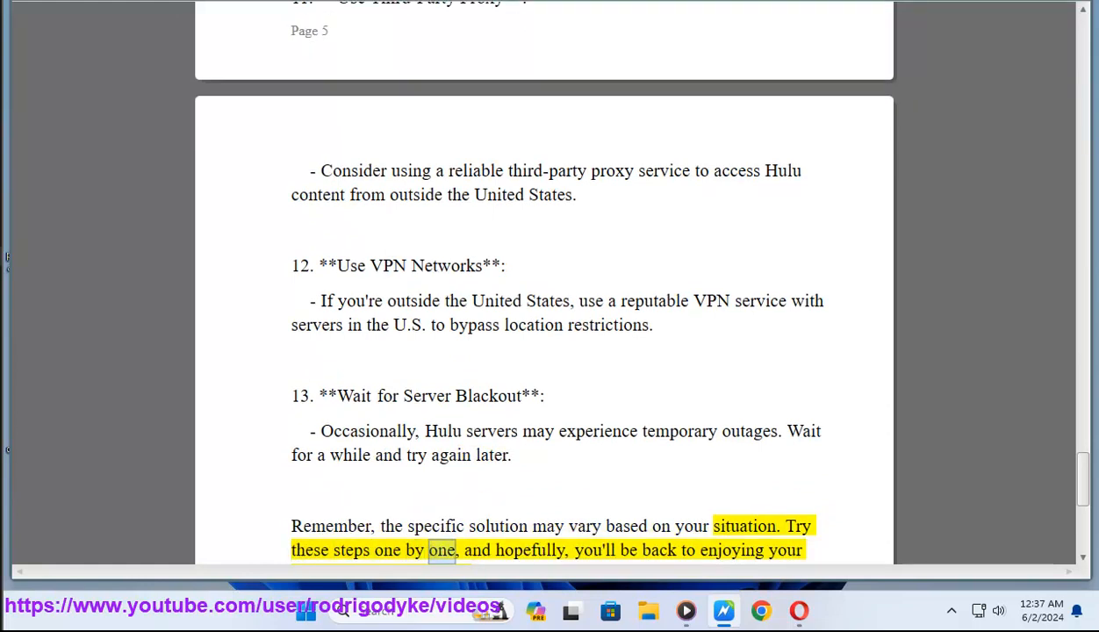
pyautogui.doubleClick(732, 550)
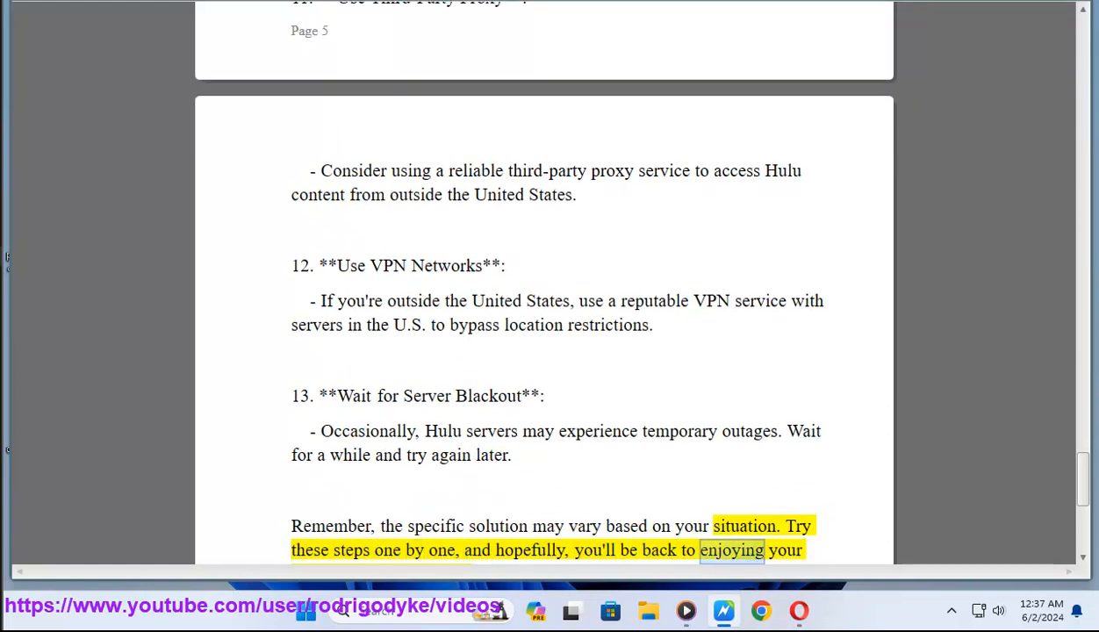